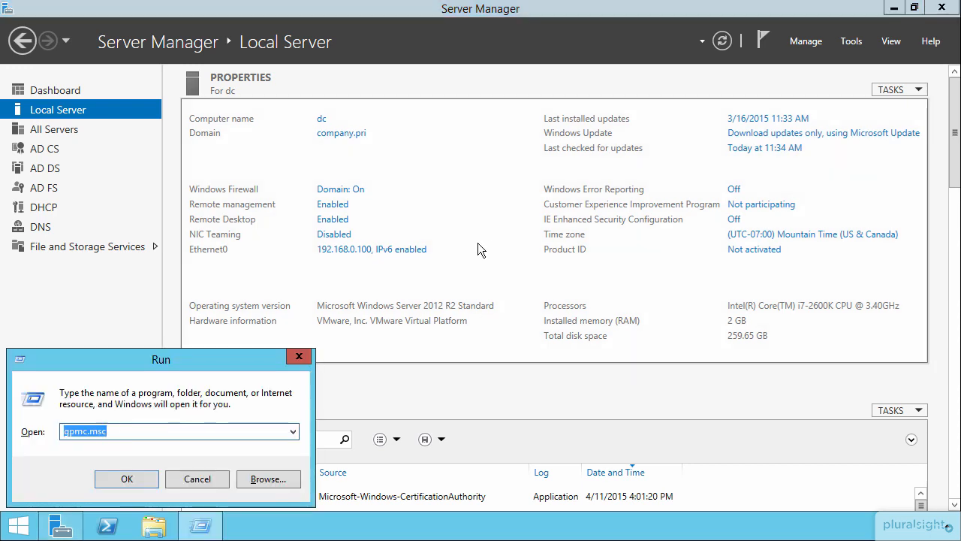
- Launch gpmc.msc and select the Configure Audit Policy GPO under company.pri
click(126, 478)
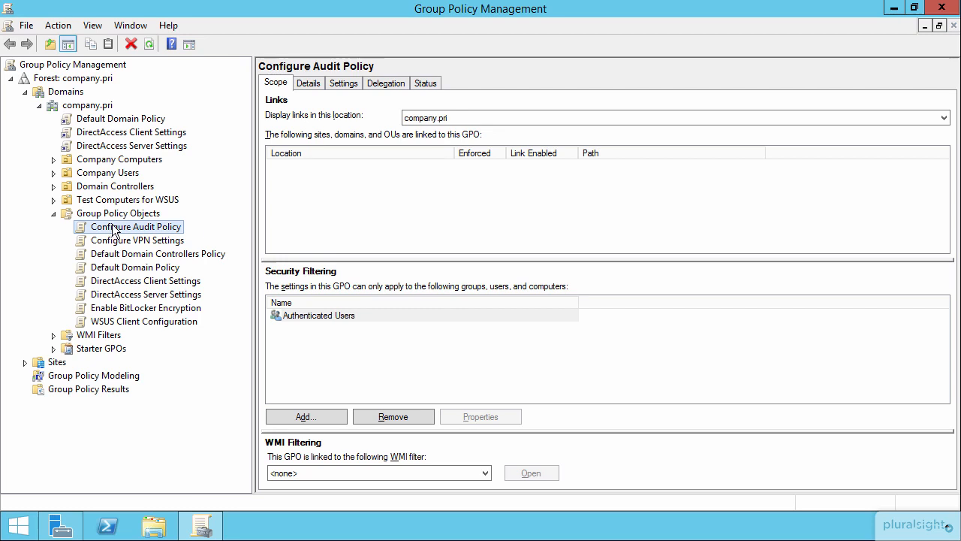
- Edit the GPO maximized and expand Computer Configuration down to Security Settings > Local Policies
double_click(137, 227)
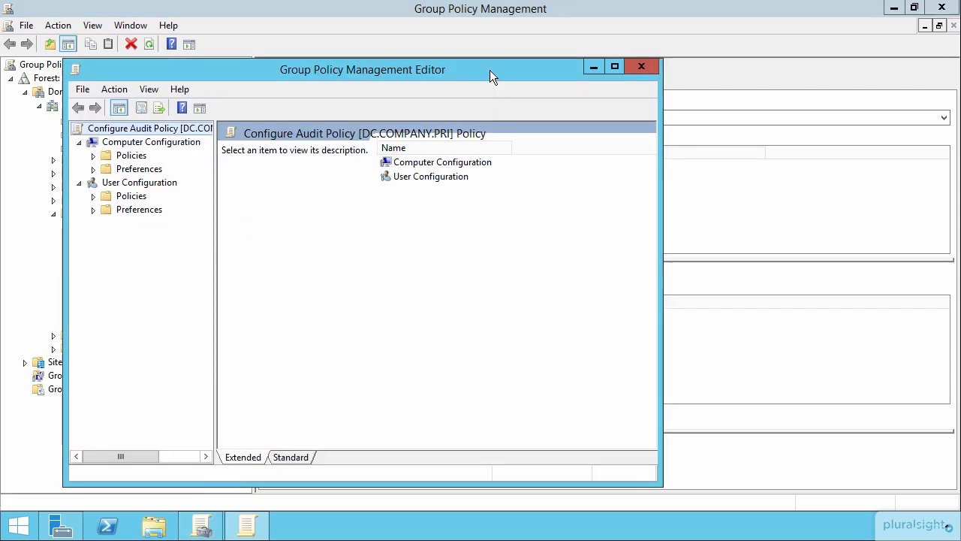
click(615, 66)
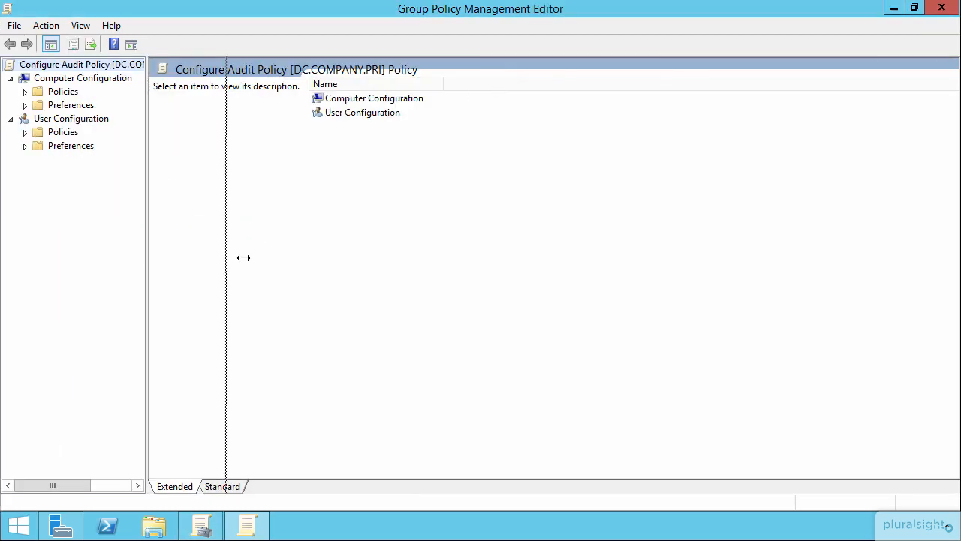
click(25, 91)
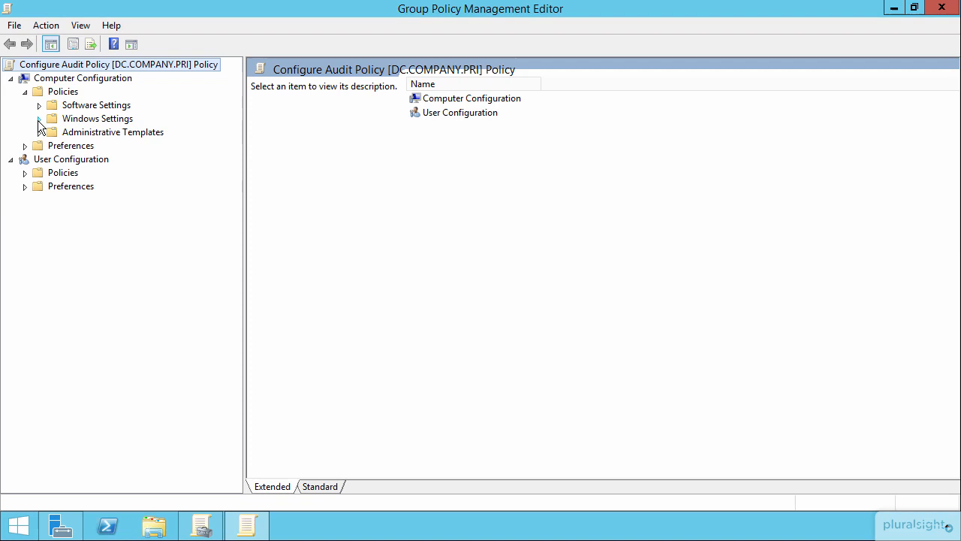
click(39, 119)
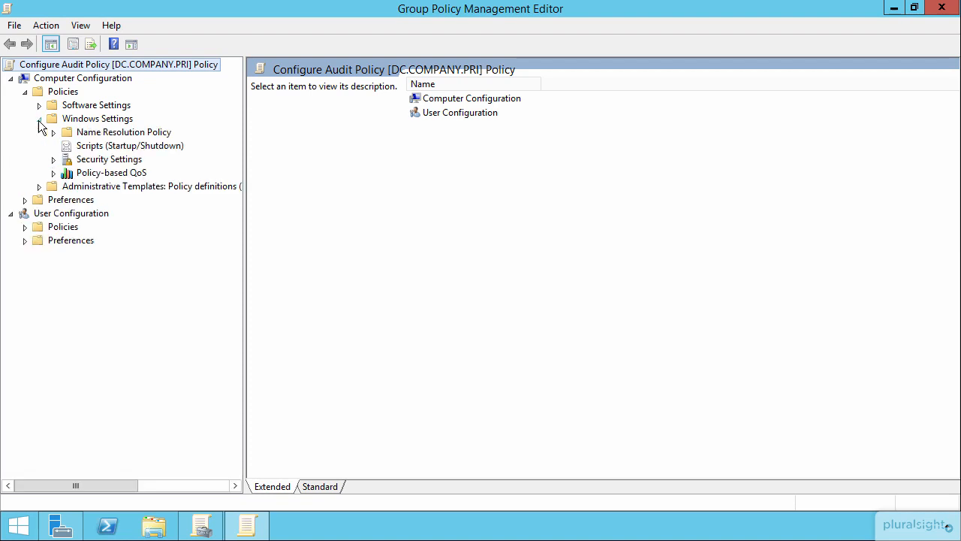
click(53, 160)
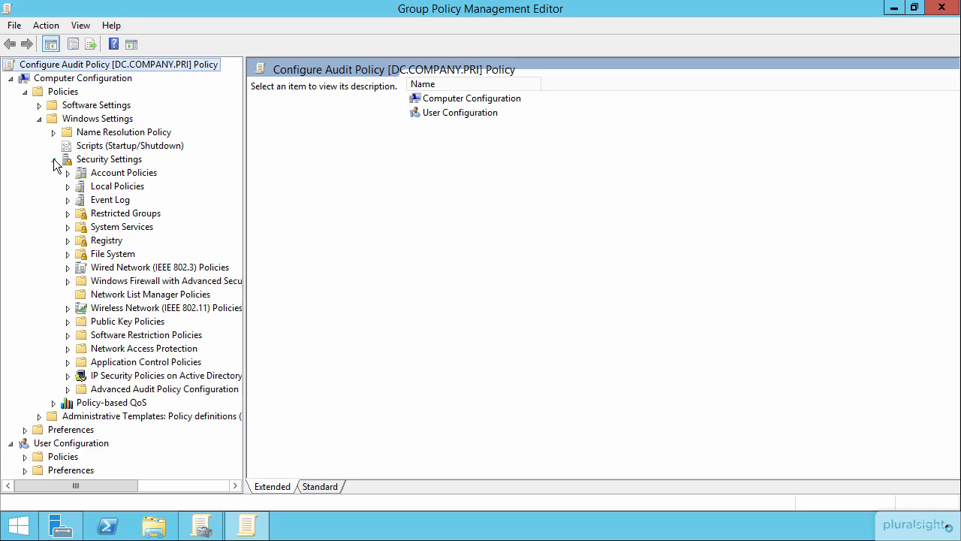
click(117, 186)
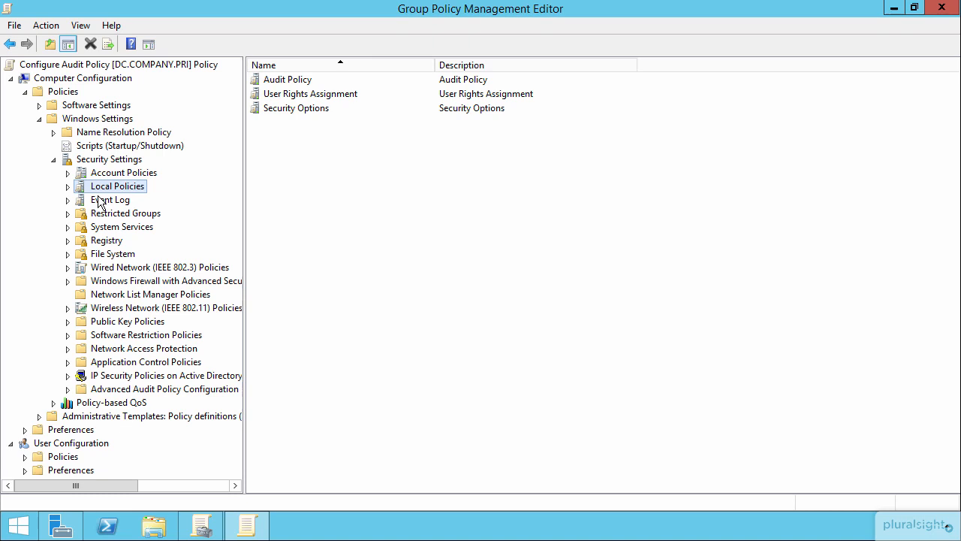
mouse_move(60, 202)
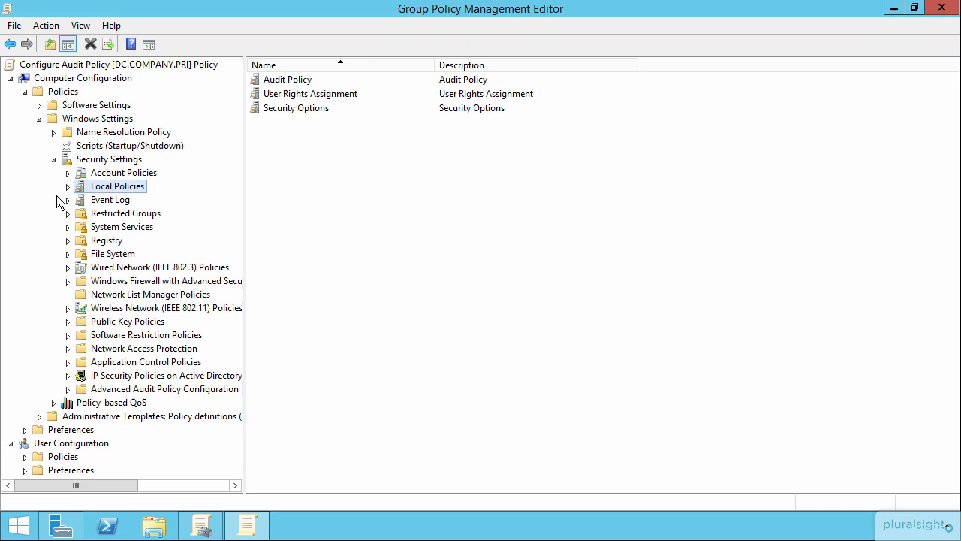
- Open Audit Policy and select the logon events and process tracking entries
click(67, 186)
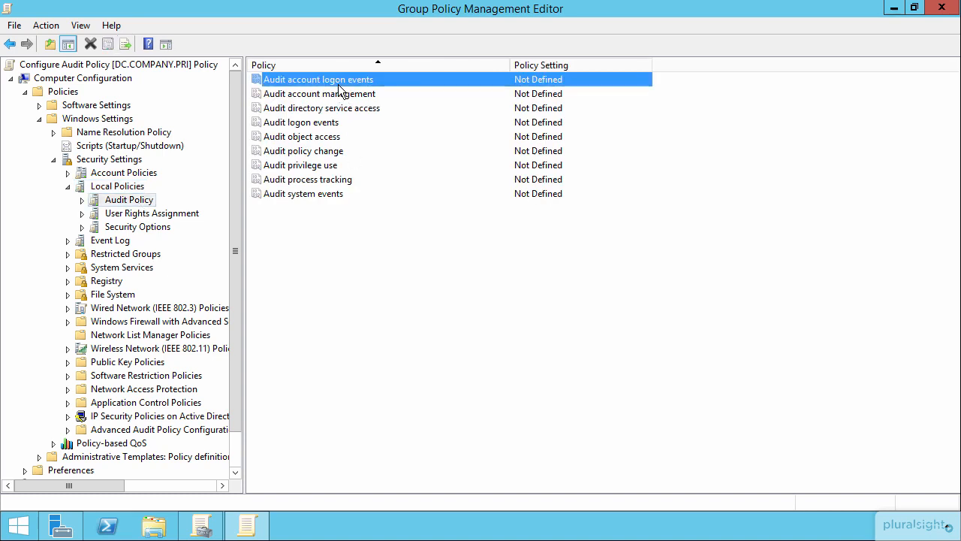
mouse_move(329, 93)
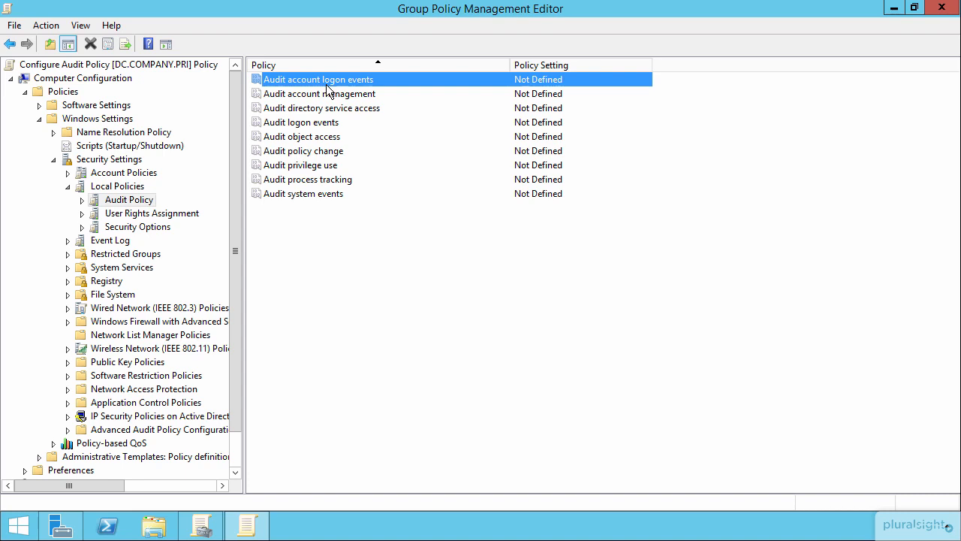
mouse_move(320, 126)
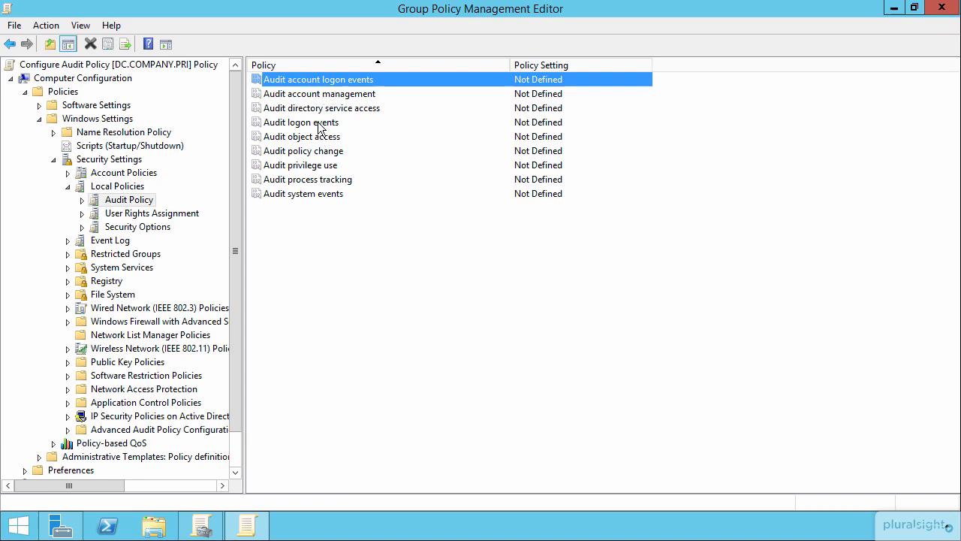
click(303, 121)
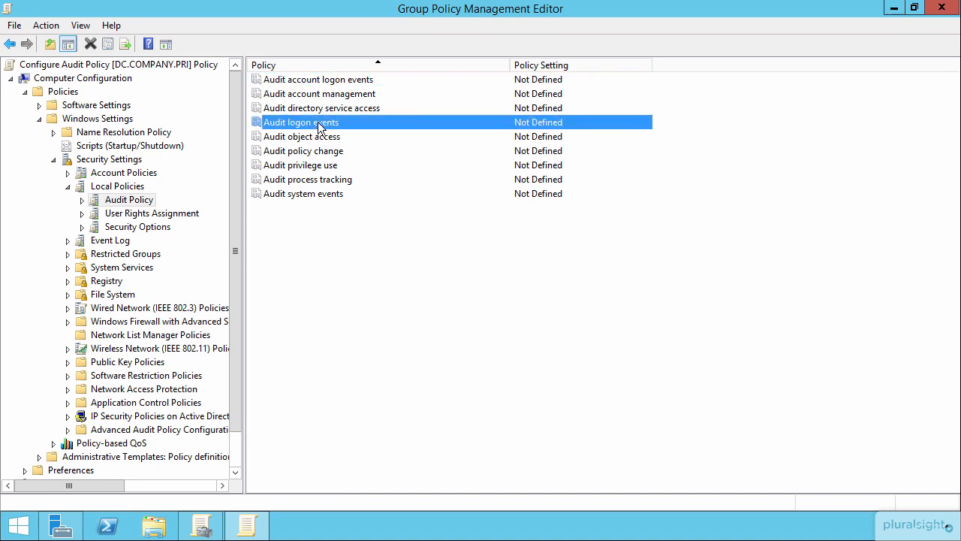
click(308, 179)
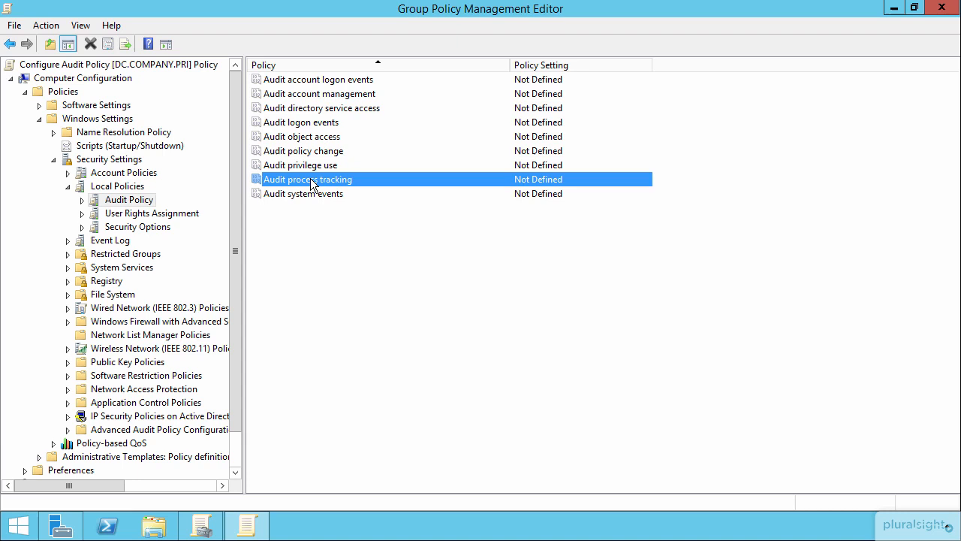
- View Audit process tracking's Success/Failure options and cancel, leaving it undefined
double_click(308, 179)
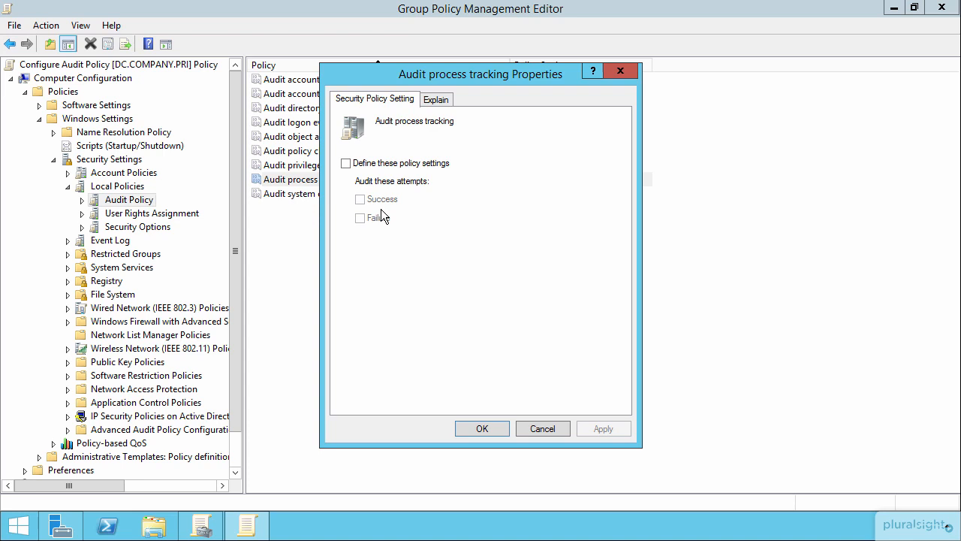
mouse_move(483, 379)
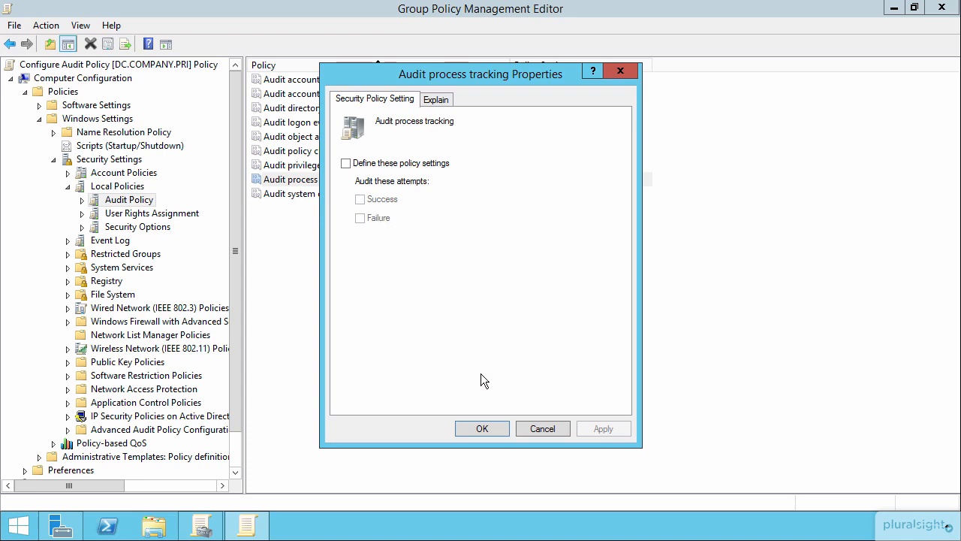
click(542, 428)
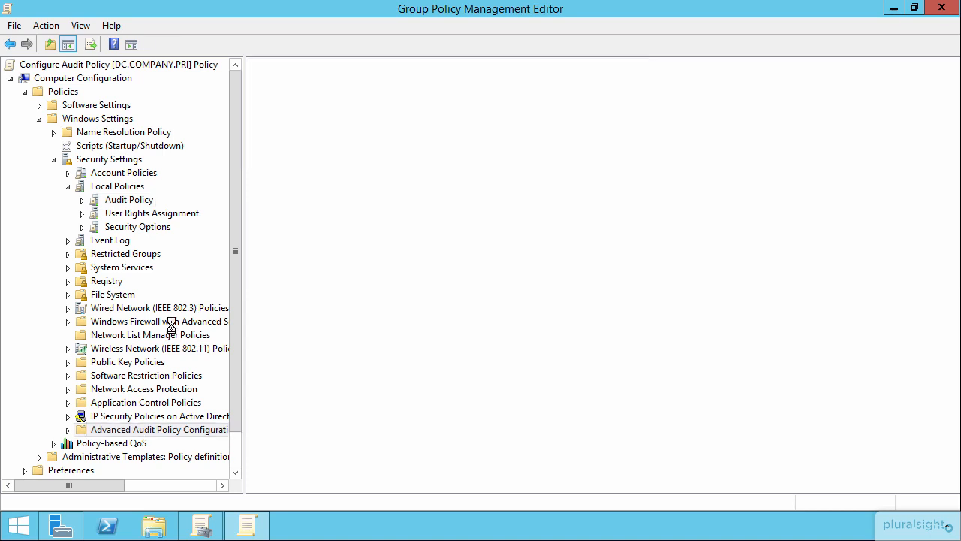
- Expand Advanced Audit Policy Configuration and open its Audit Policies node
click(158, 428)
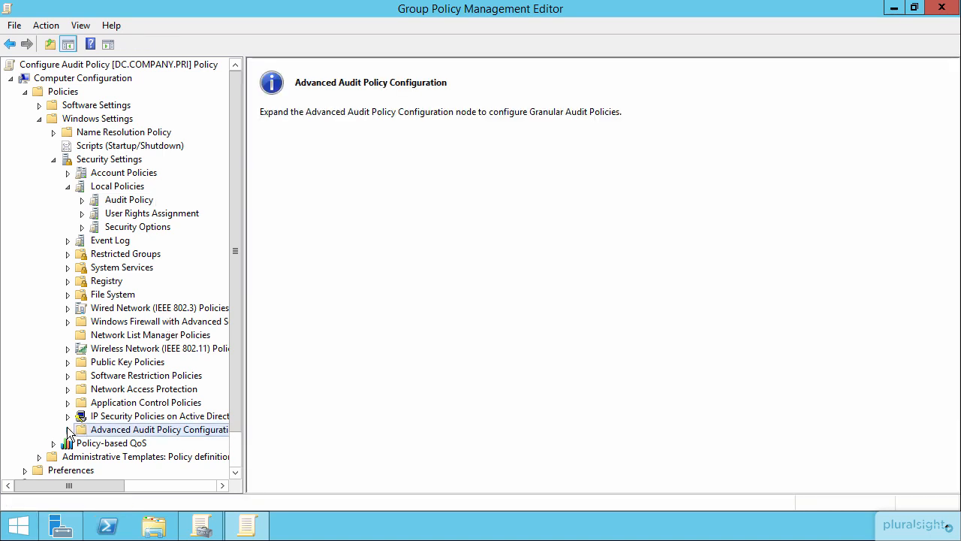
click(68, 429)
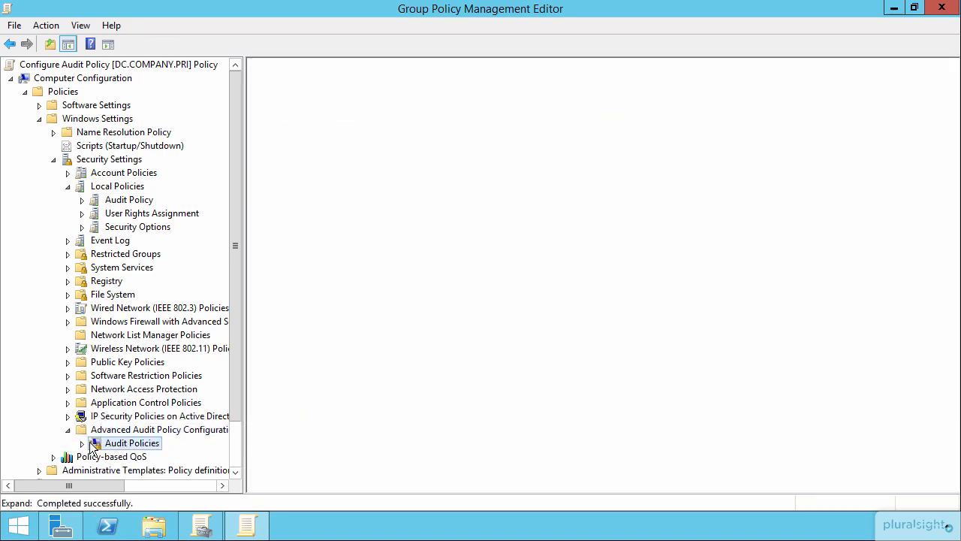
click(134, 443)
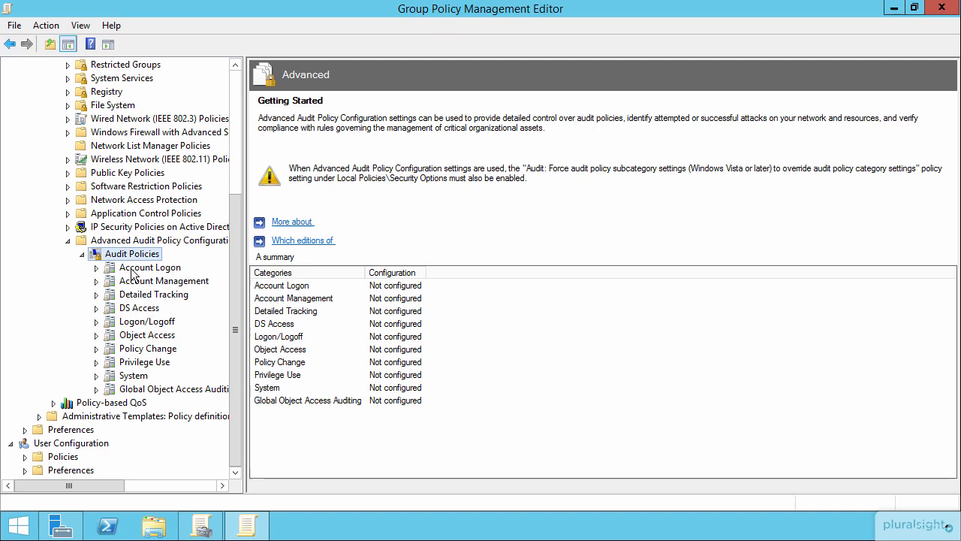
- Open Account Logon and select the Kerberos service ticket and other account logon entries
click(149, 267)
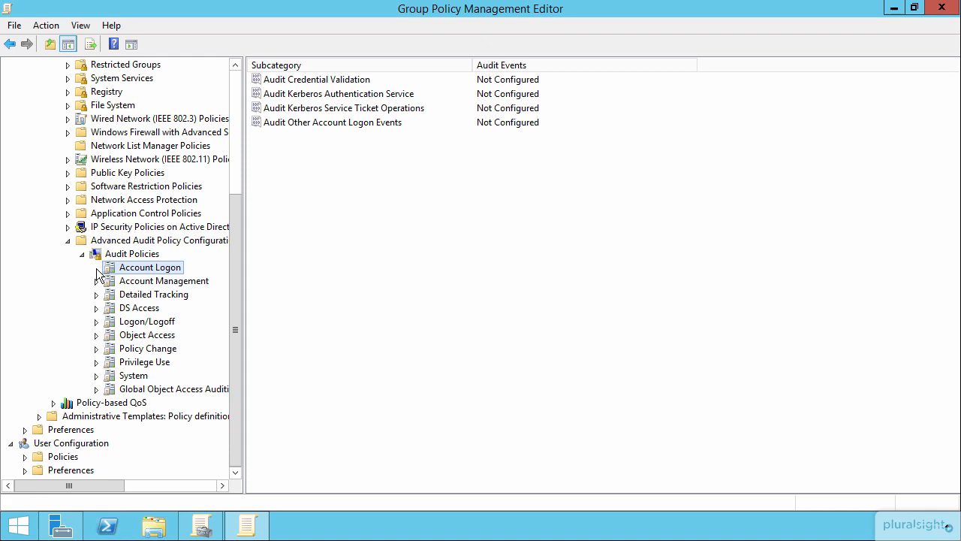
mouse_move(297, 158)
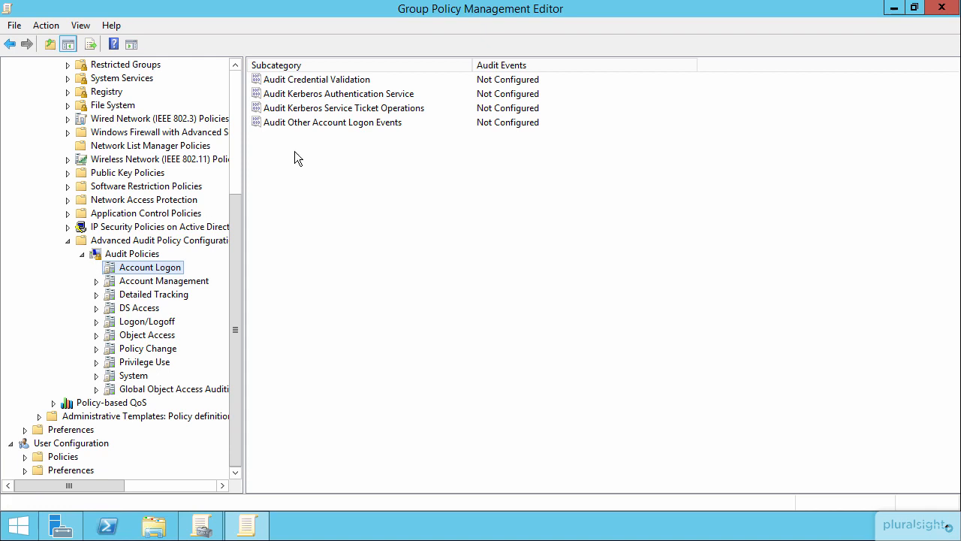
mouse_move(357, 192)
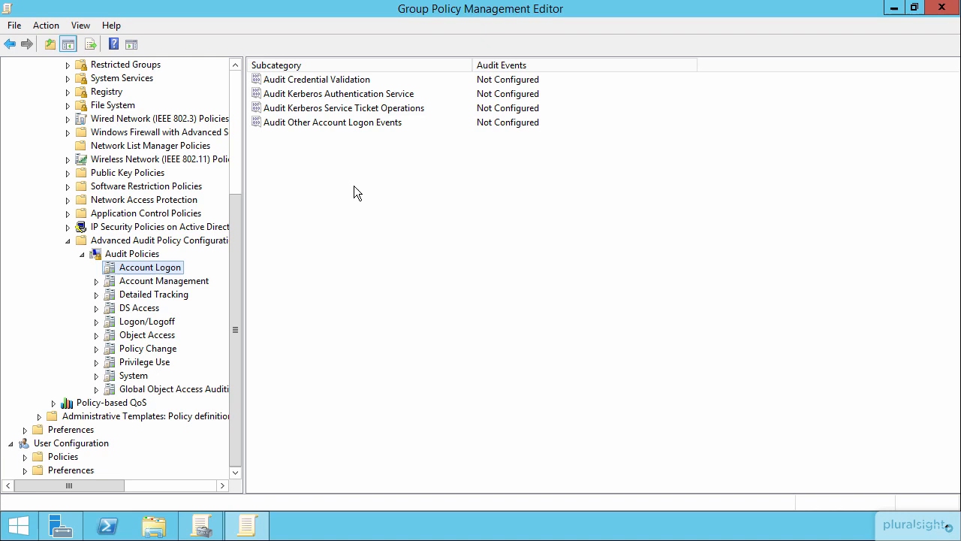
click(344, 108)
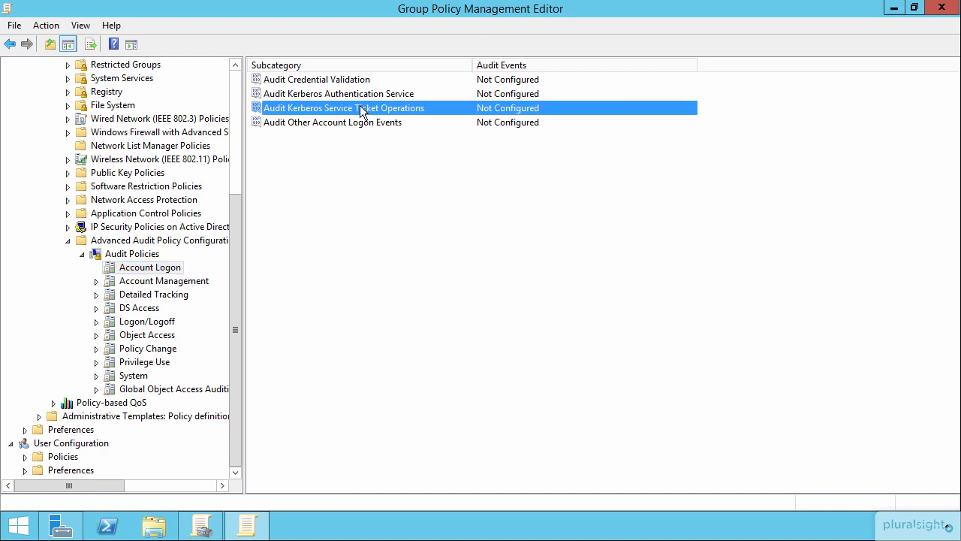
click(332, 122)
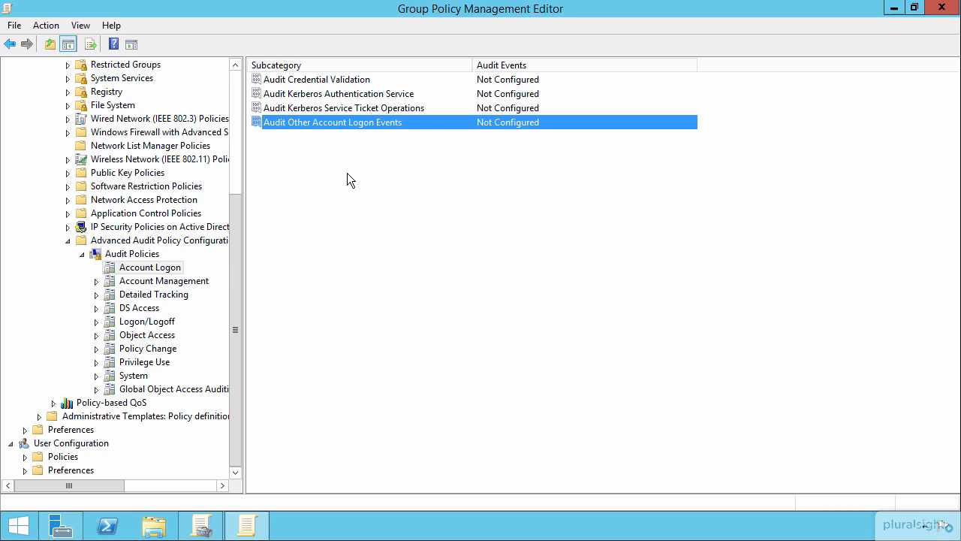
mouse_move(132, 261)
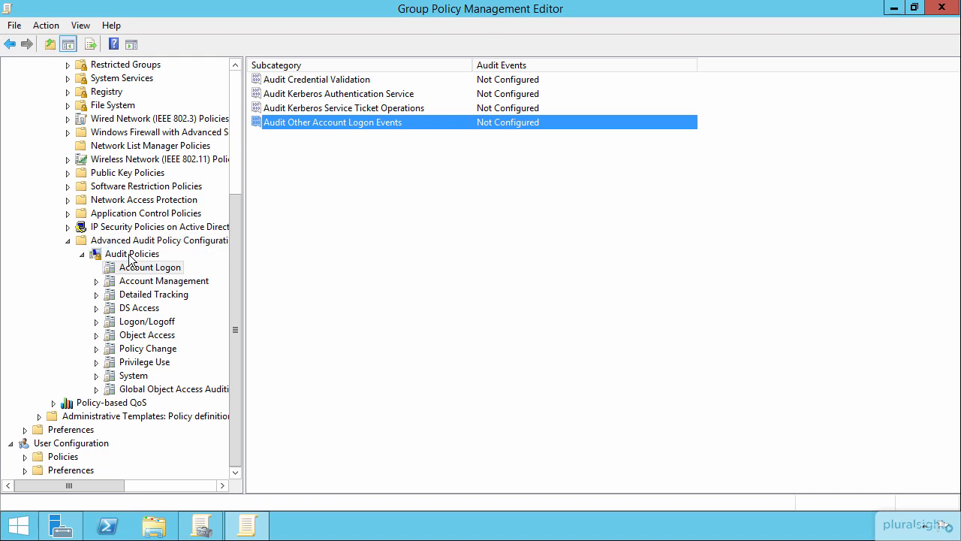
click(133, 253)
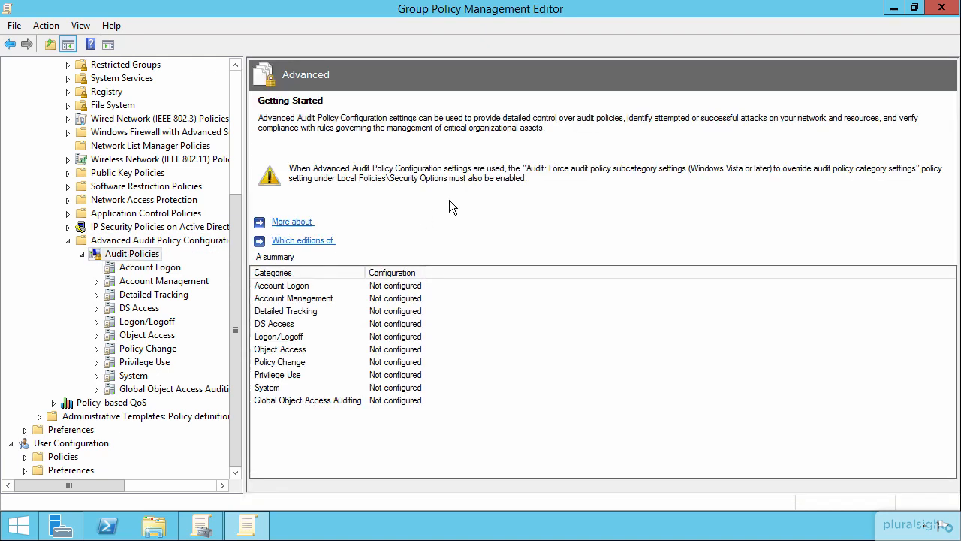
mouse_move(458, 196)
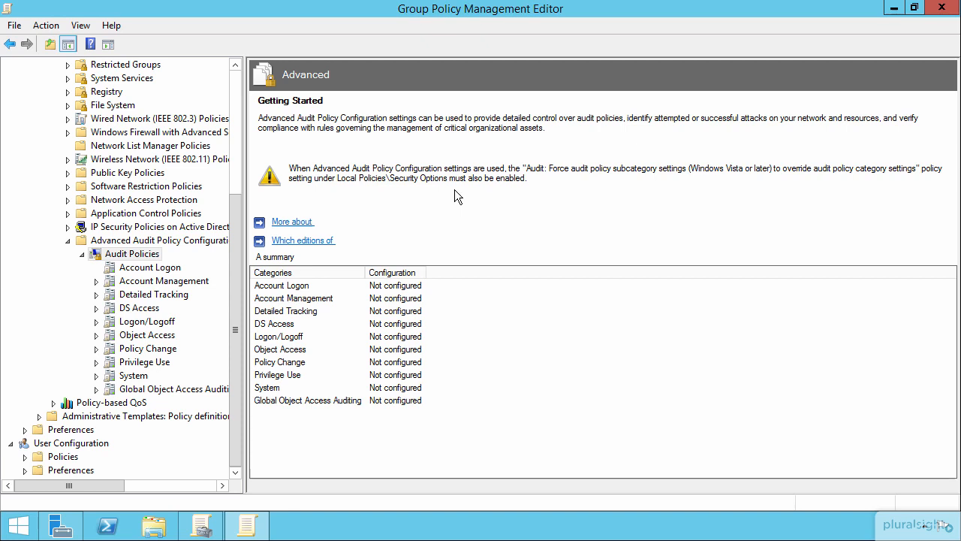
mouse_move(595, 181)
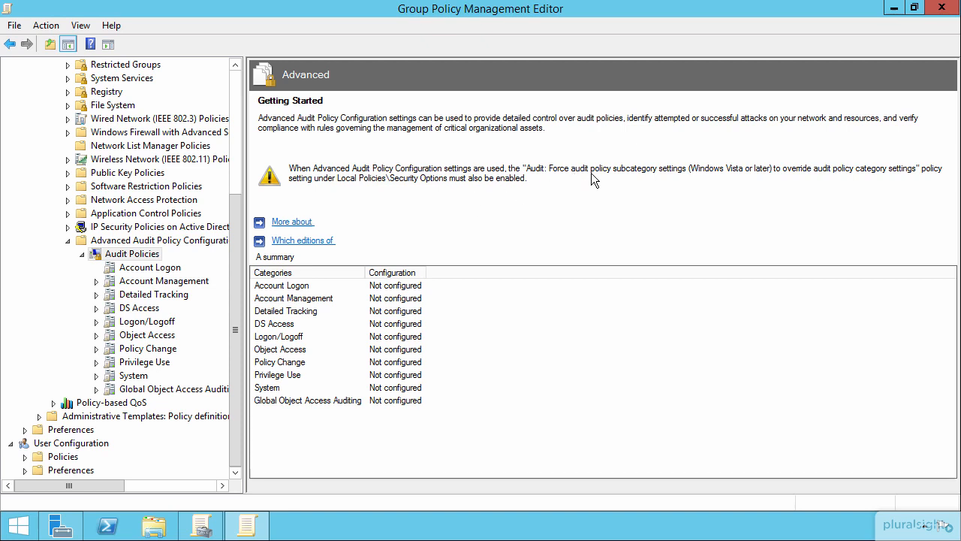
mouse_move(680, 182)
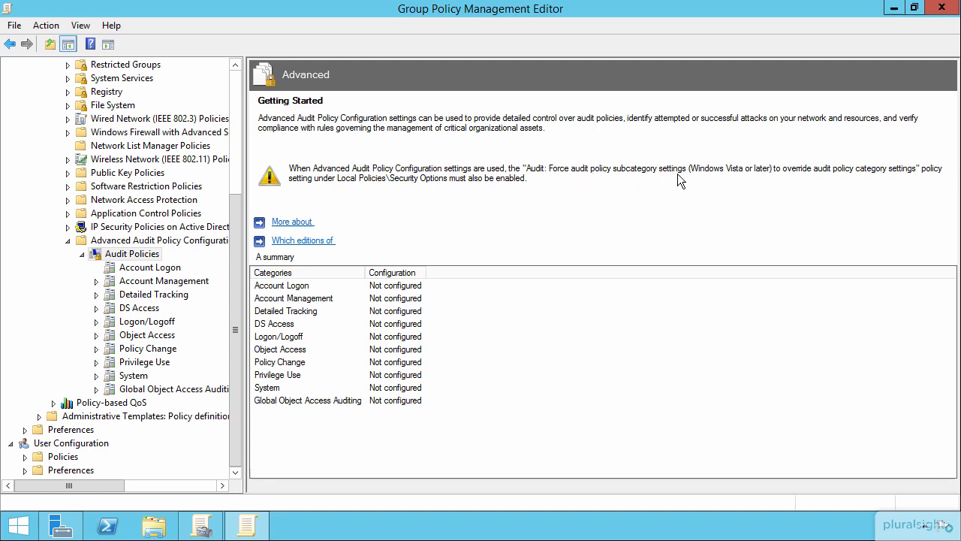
mouse_move(836, 183)
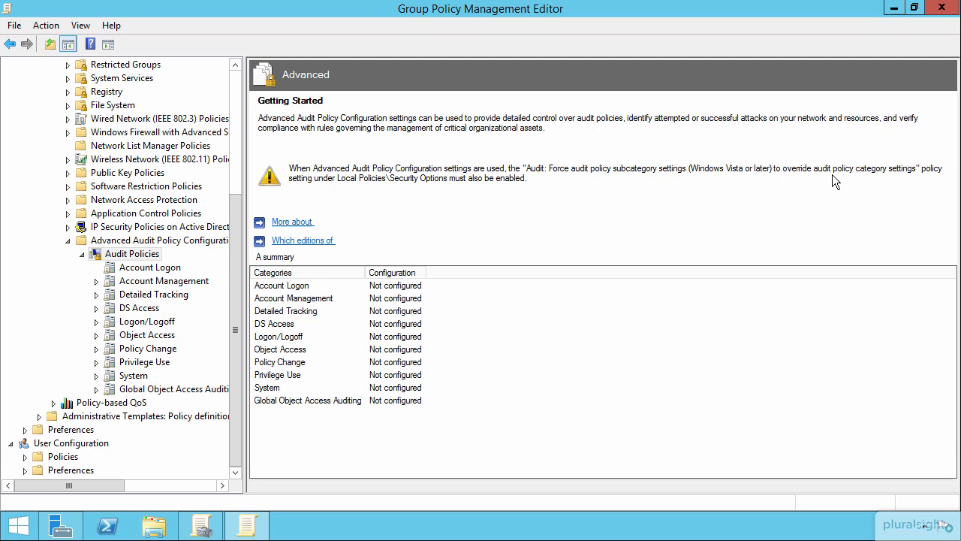
mouse_move(329, 235)
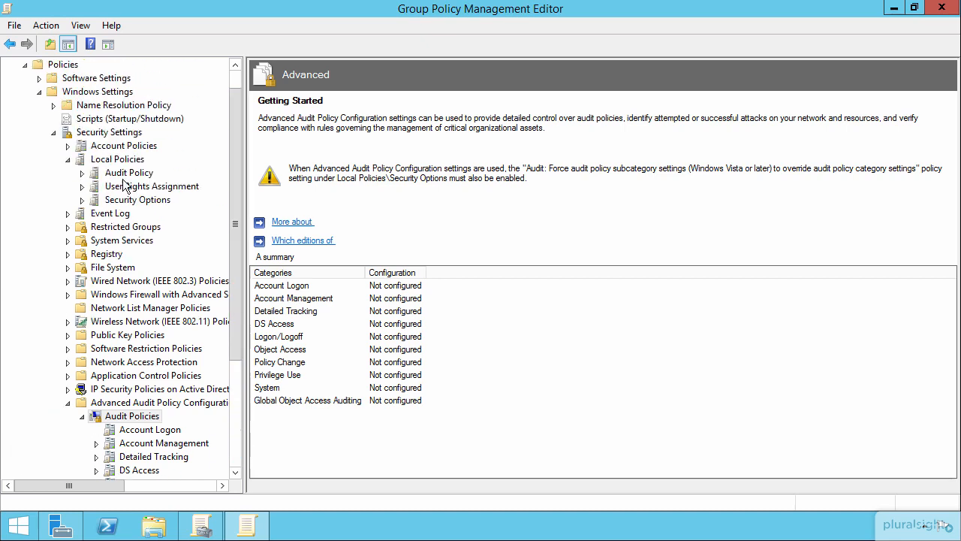
- Review 'Audit: Force audit policy subcategory settings' in Security Options, closing without changes
click(137, 199)
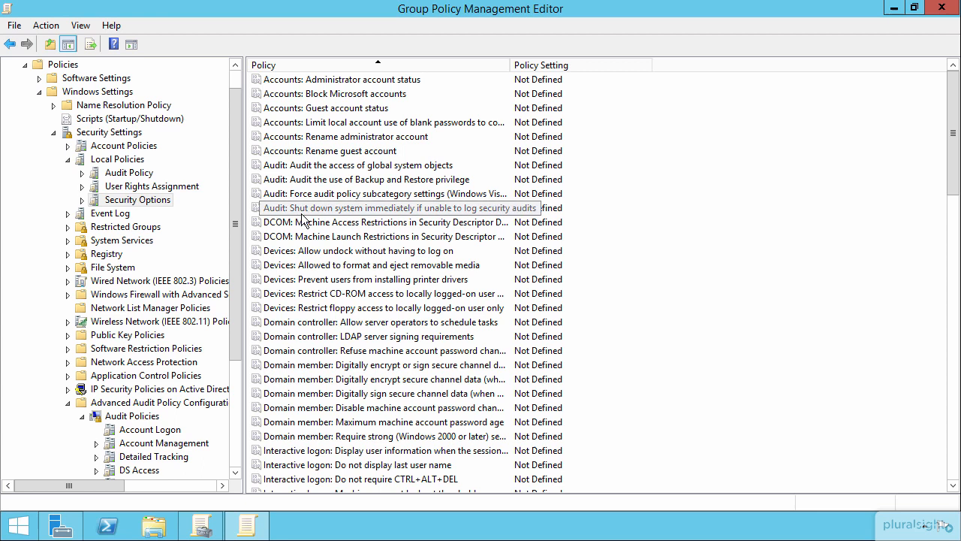
click(383, 193)
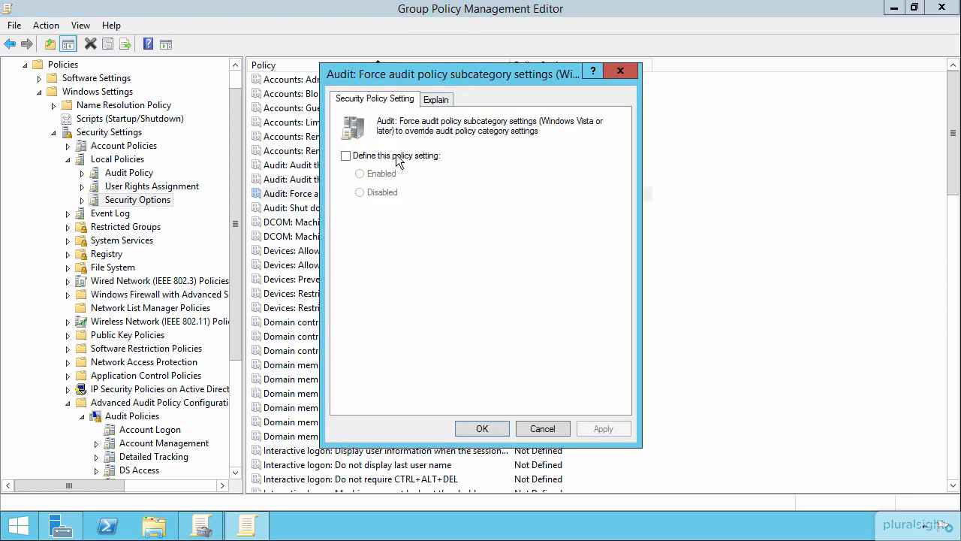
click(482, 428)
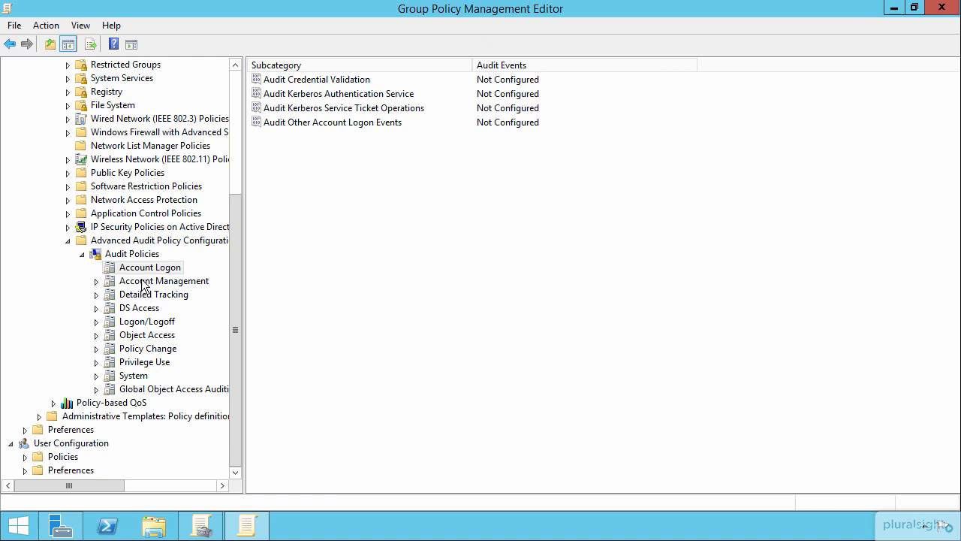
- Open the Logon/Logoff category and select the Audit Logon subcategory
click(146, 321)
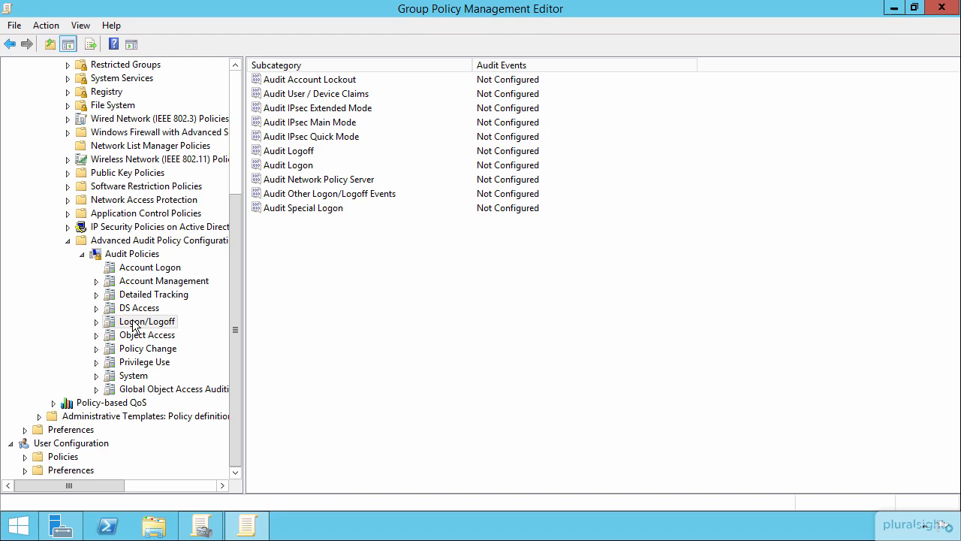
click(148, 321)
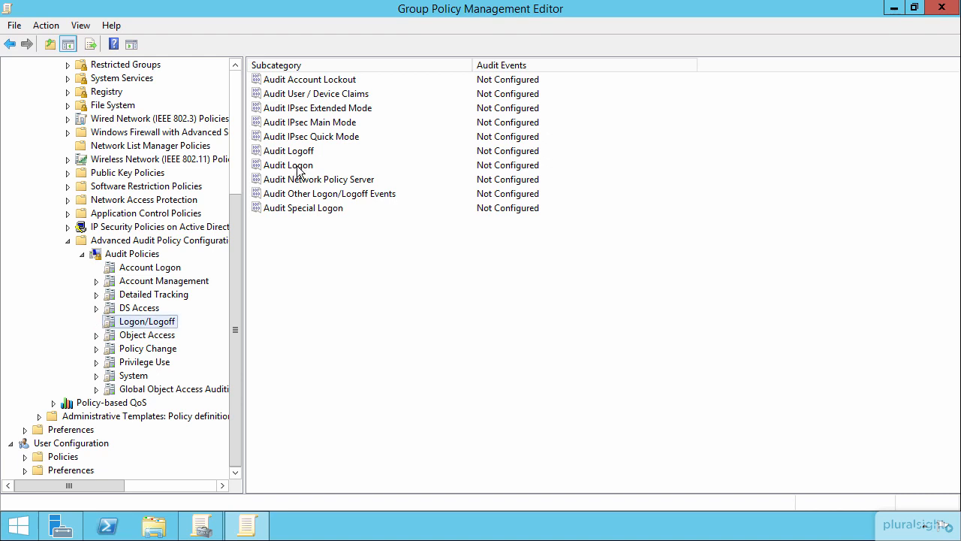
click(288, 164)
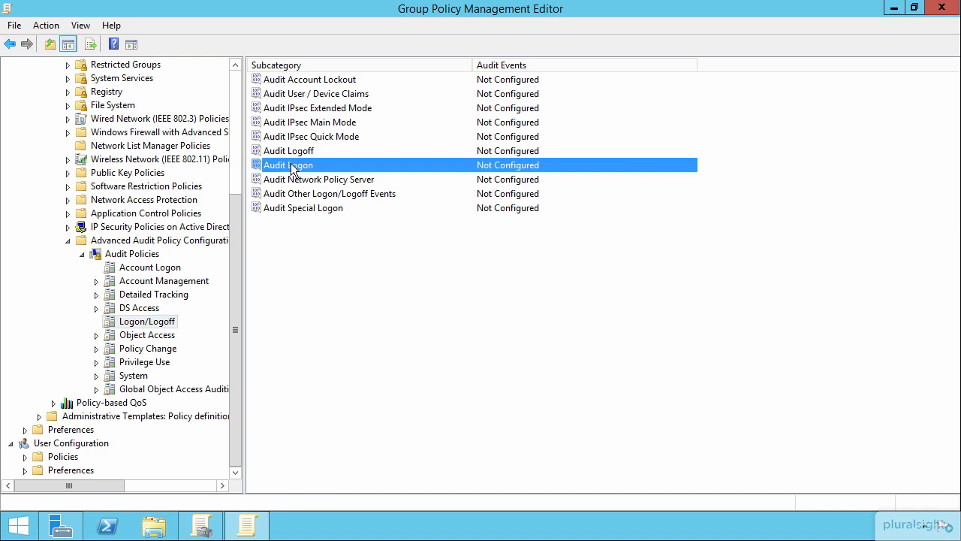
- Configure Audit Logon to audit both Success and Failure events and confirm
double_click(288, 164)
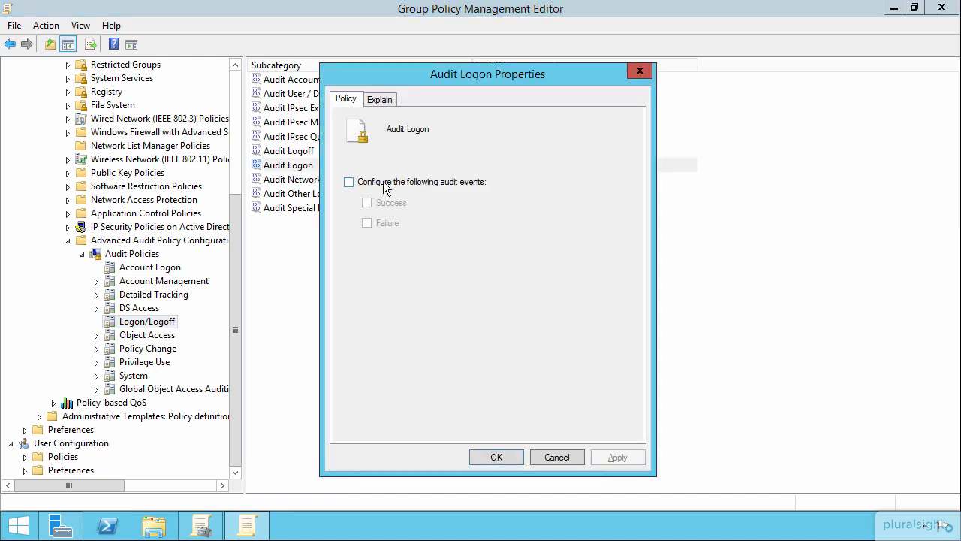
click(348, 181)
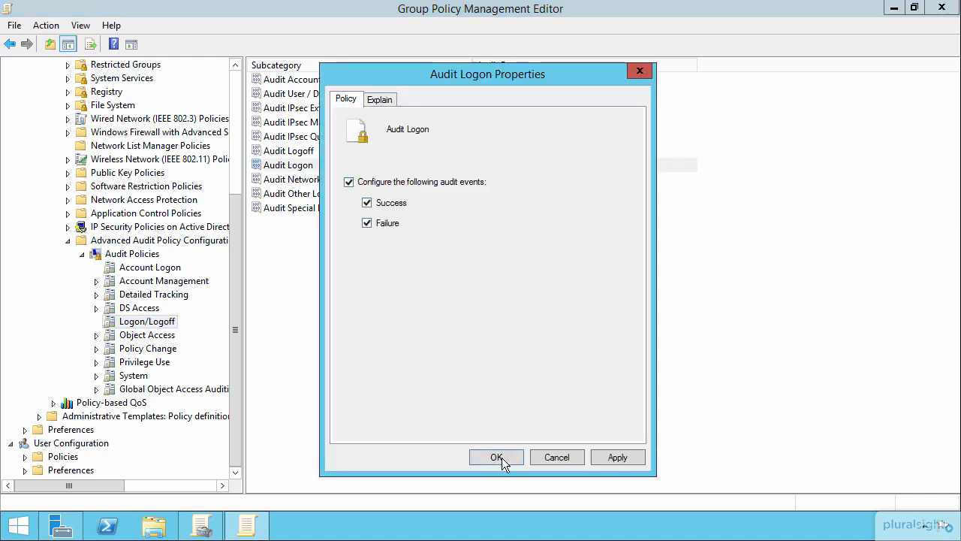
click(495, 457)
text(comm)
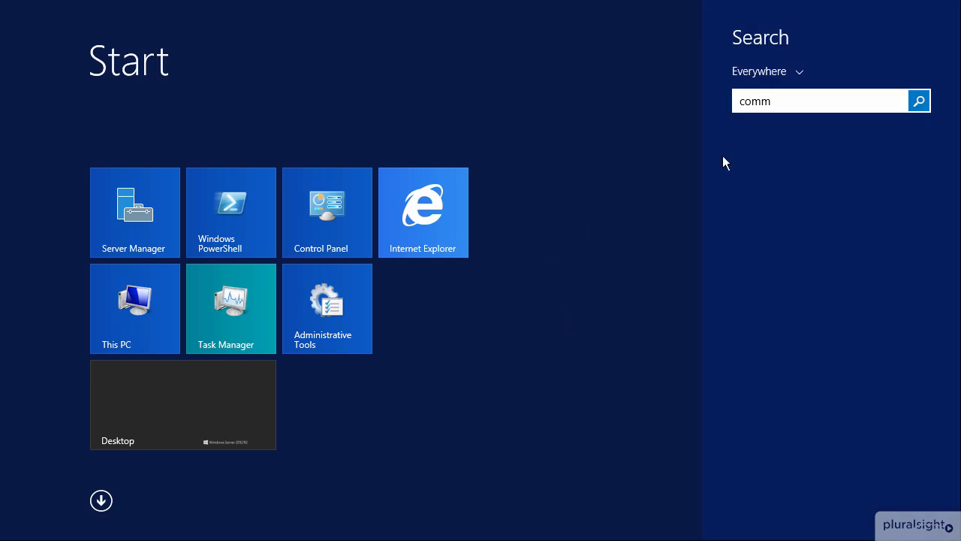
- Run the Command Prompt search result as administrator, approving the UAC prompt
right_click(813, 146)
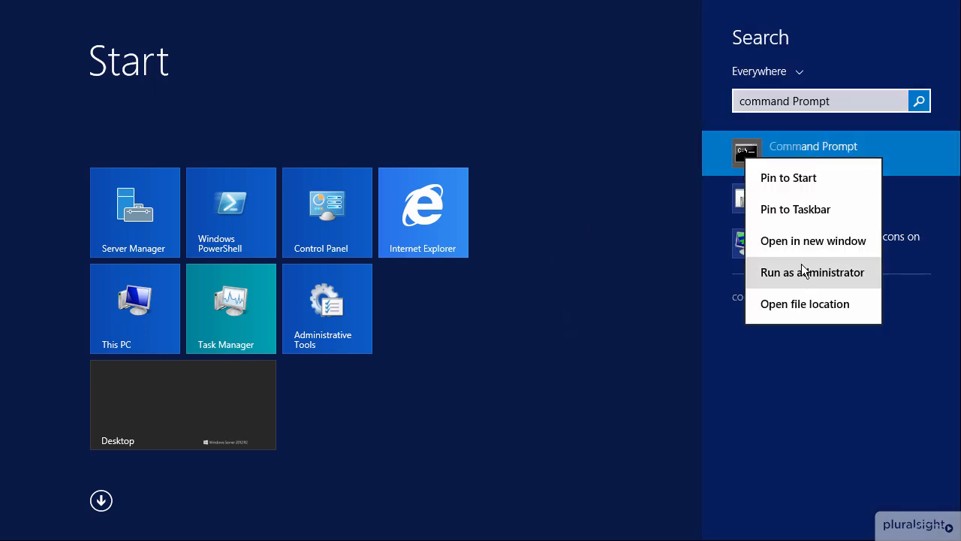
click(812, 272)
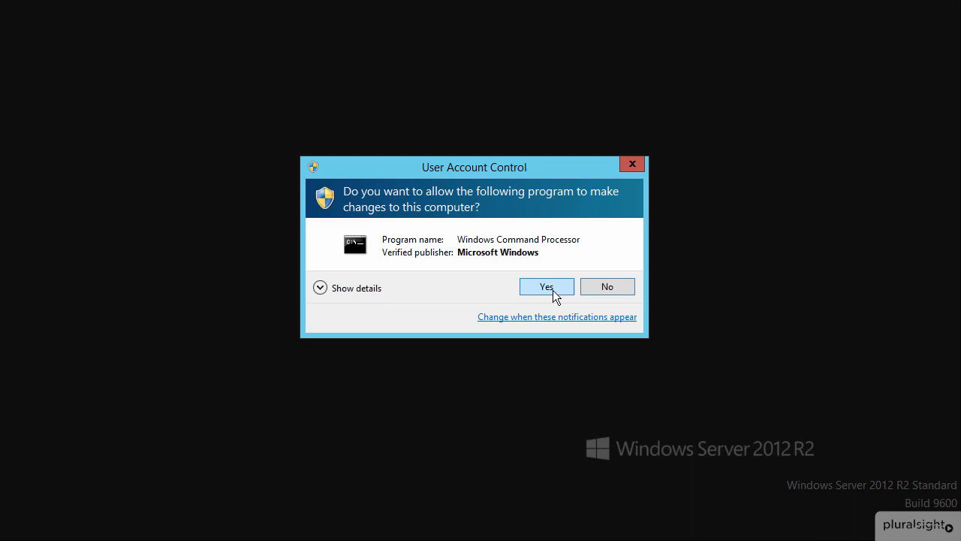
click(546, 286)
text(c)
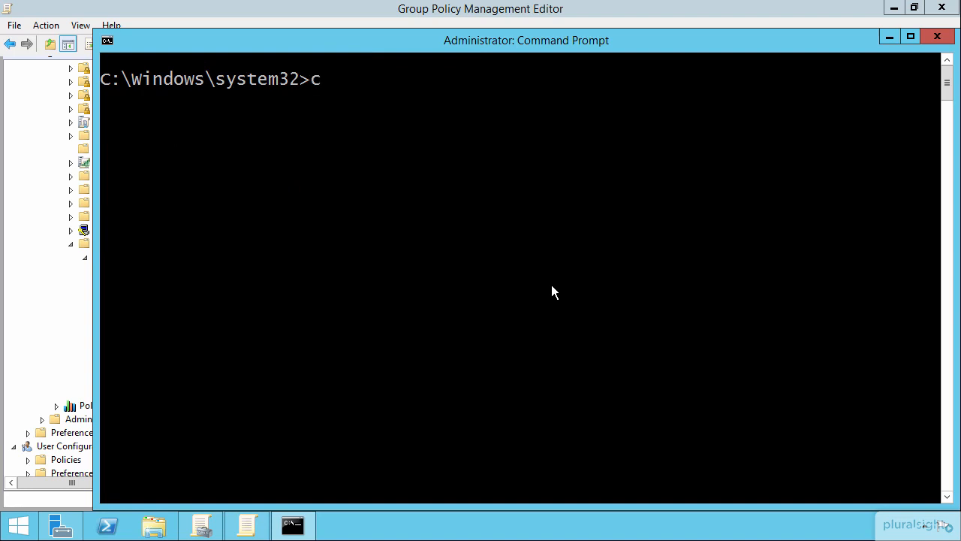
- Run 'auditpol /?' to list auditpol commands such as /get, /set, /list and /backup
text(au)
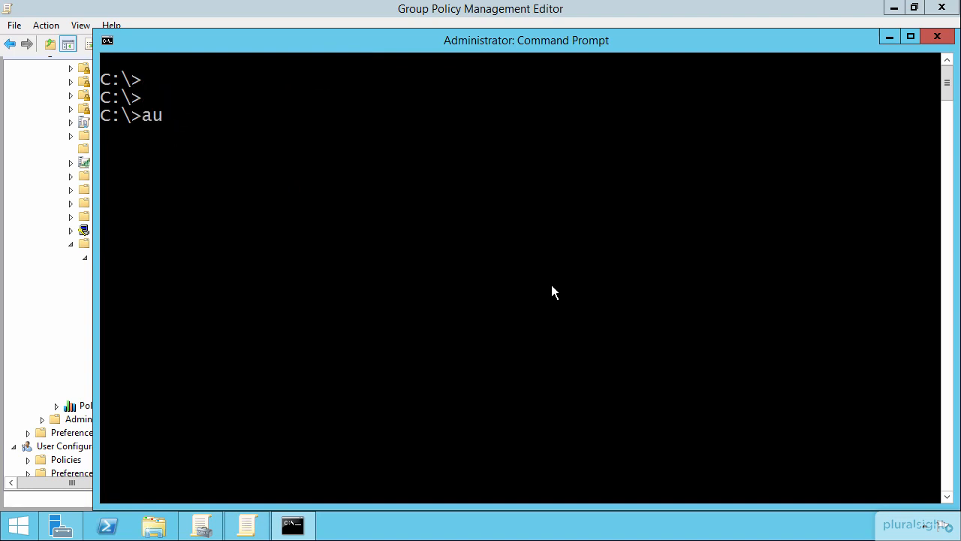
text(ditpol)
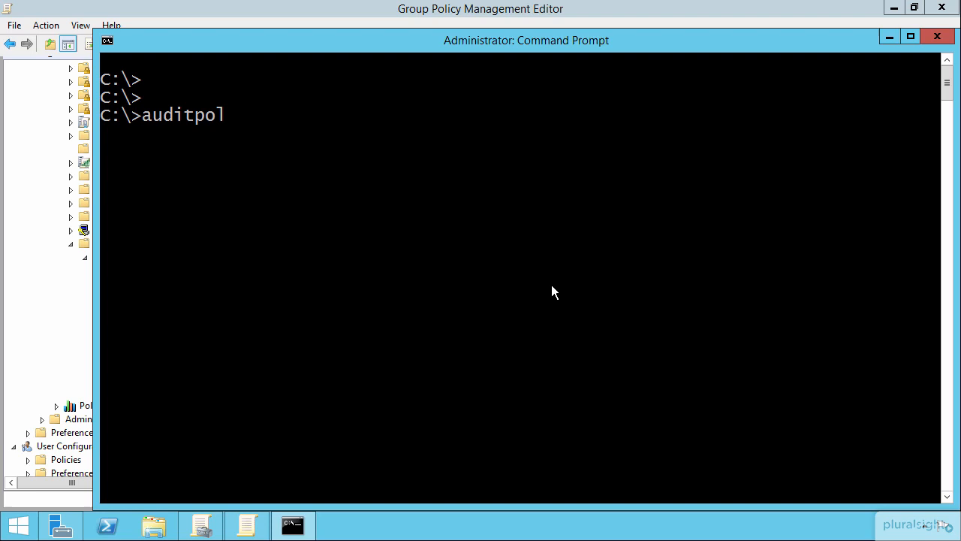
text(/?)
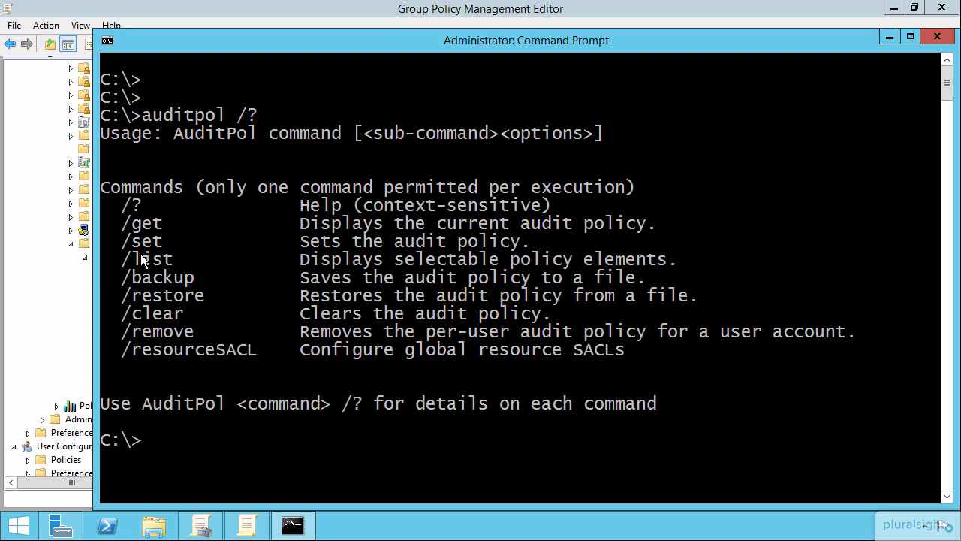
mouse_move(201, 298)
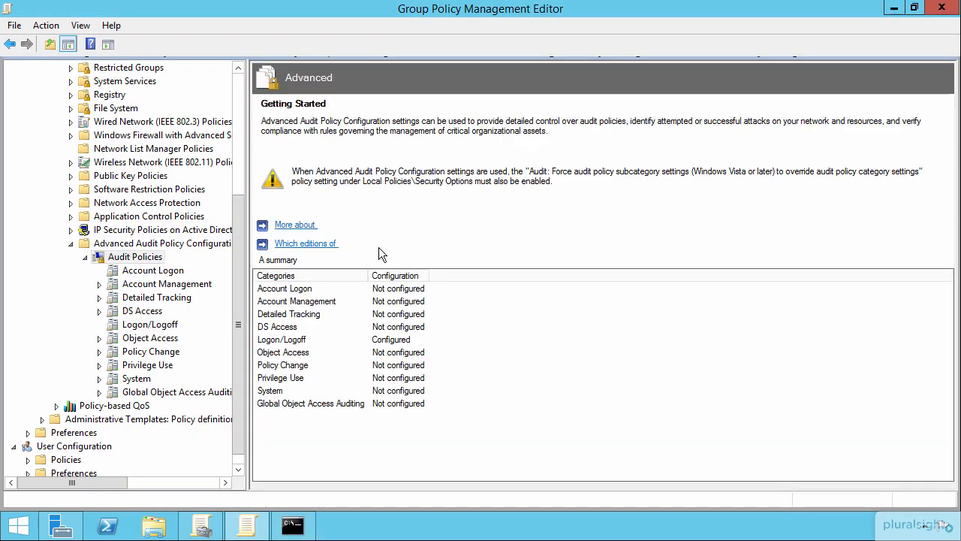
- Check the Audit Policies summary in the editor, where Logon/Logoff shows as Configured
right_click(135, 256)
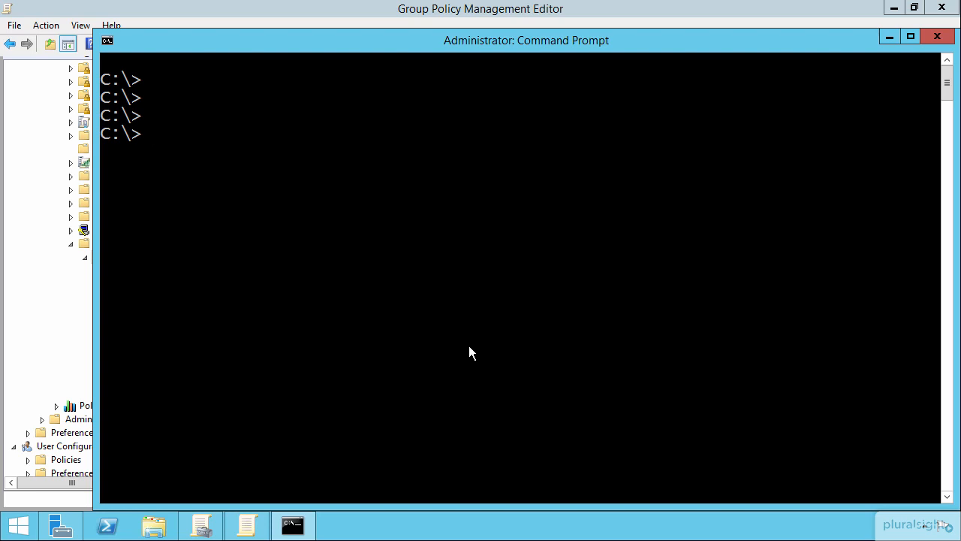
- Run 'auditpol /get /category:"logon/logoff"' to confirm Logon audits Success and Failure
text(auditpol)
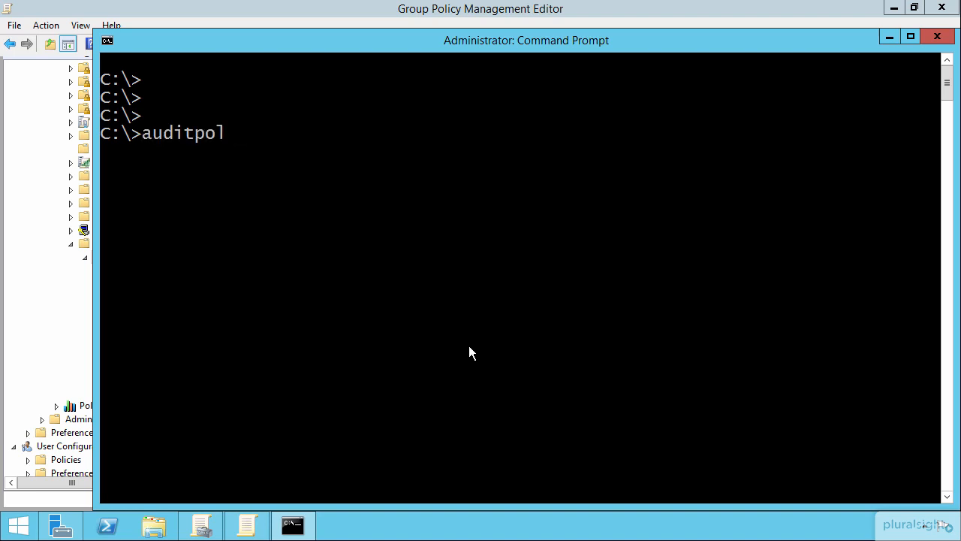
text(/get /category)
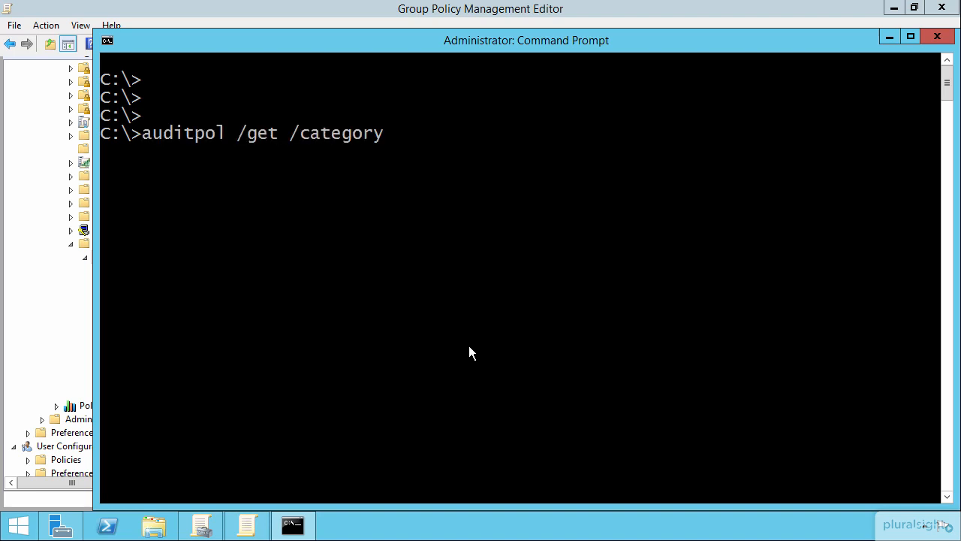
text(:"logon/logoff)
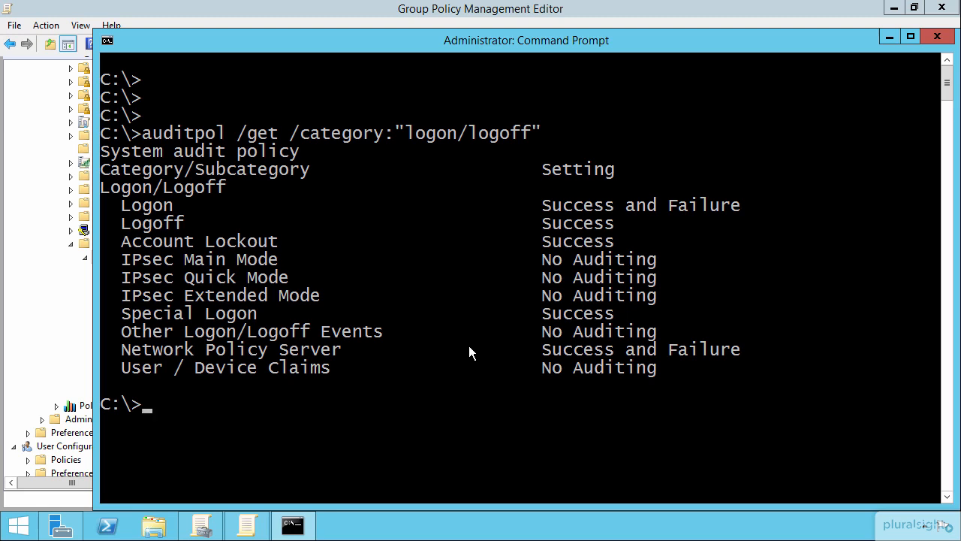
mouse_move(589, 223)
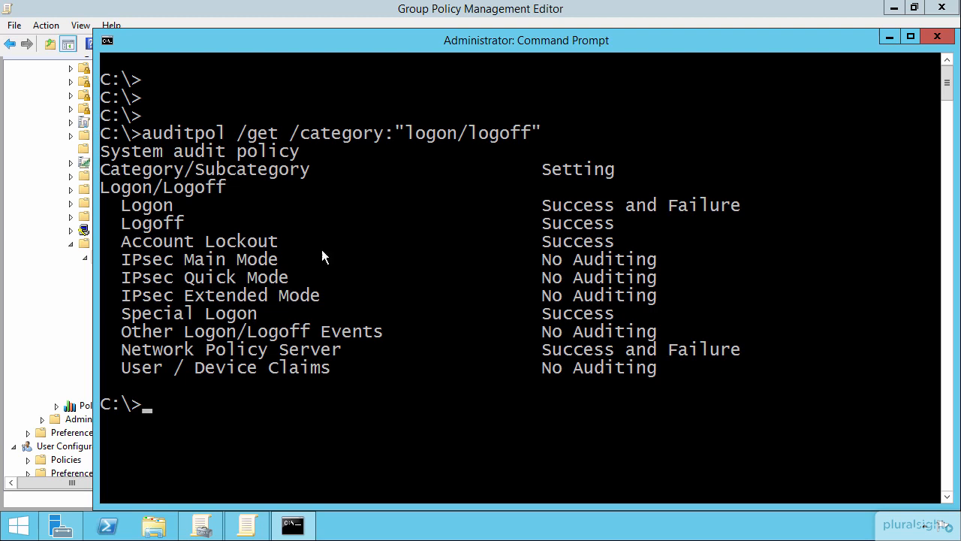
mouse_move(455, 246)
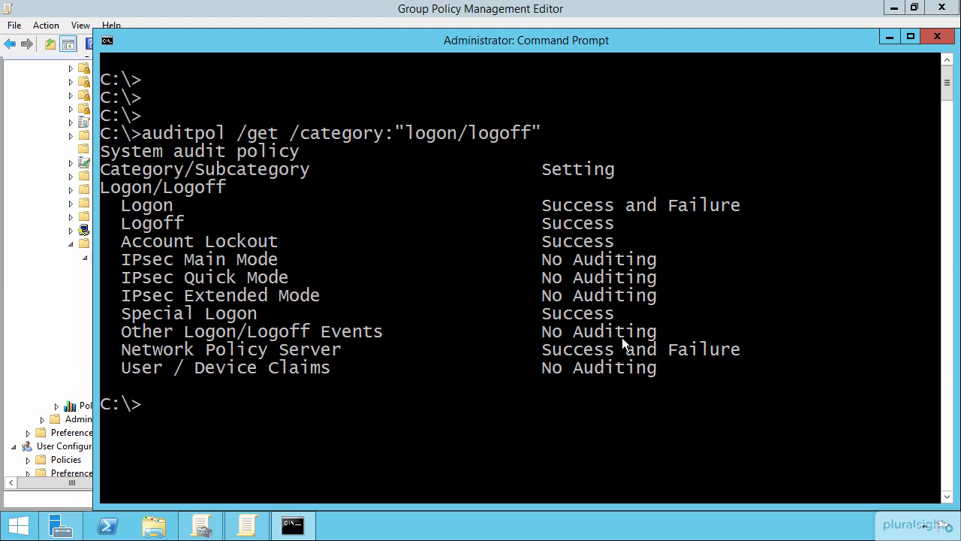
- Run 'auditpol /list /category' to list audit categories, then add '/?' to get its help
text(auditpol /list /category)
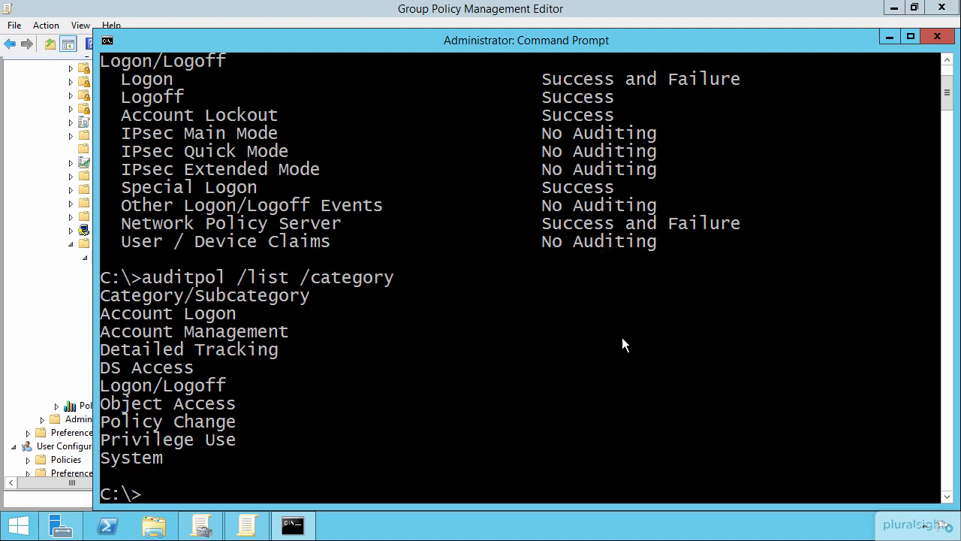
text(auditpol /list /category)
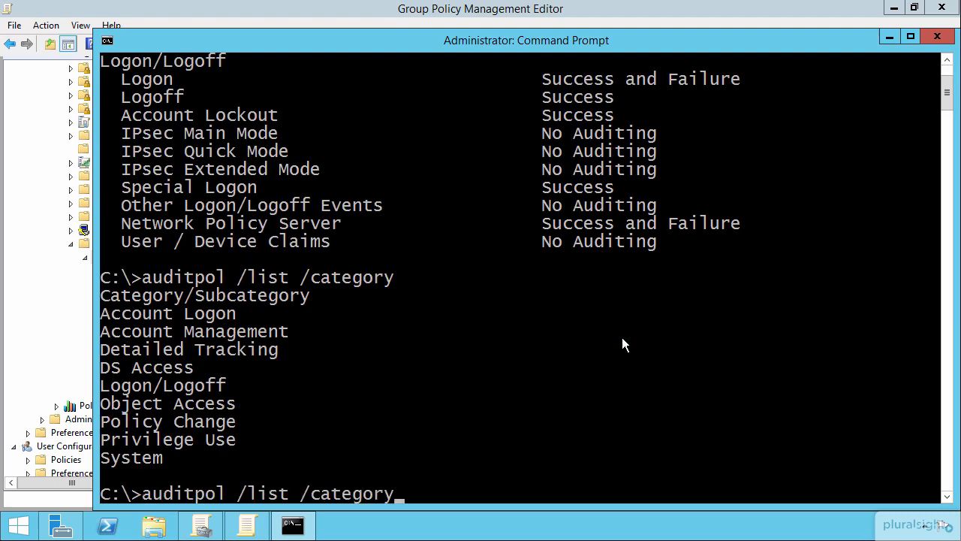
text(/?)
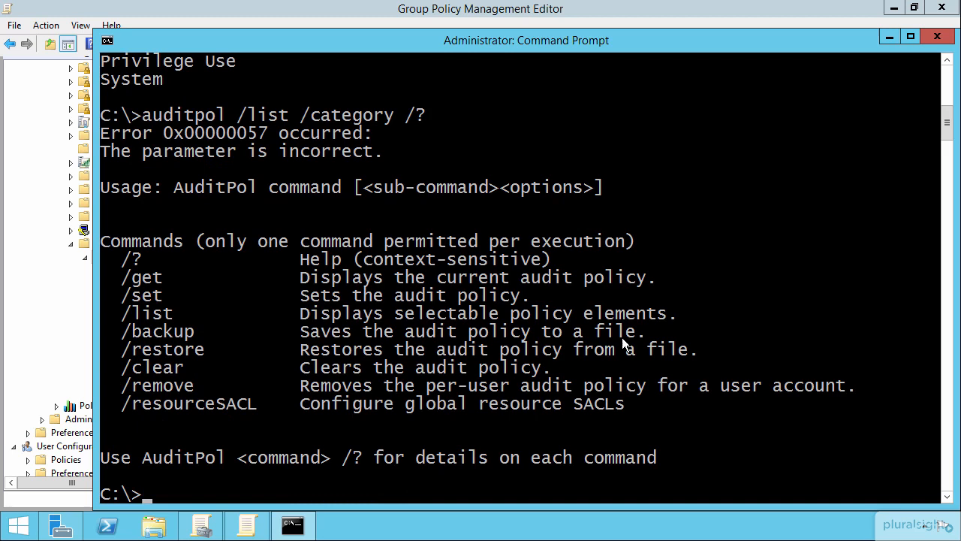